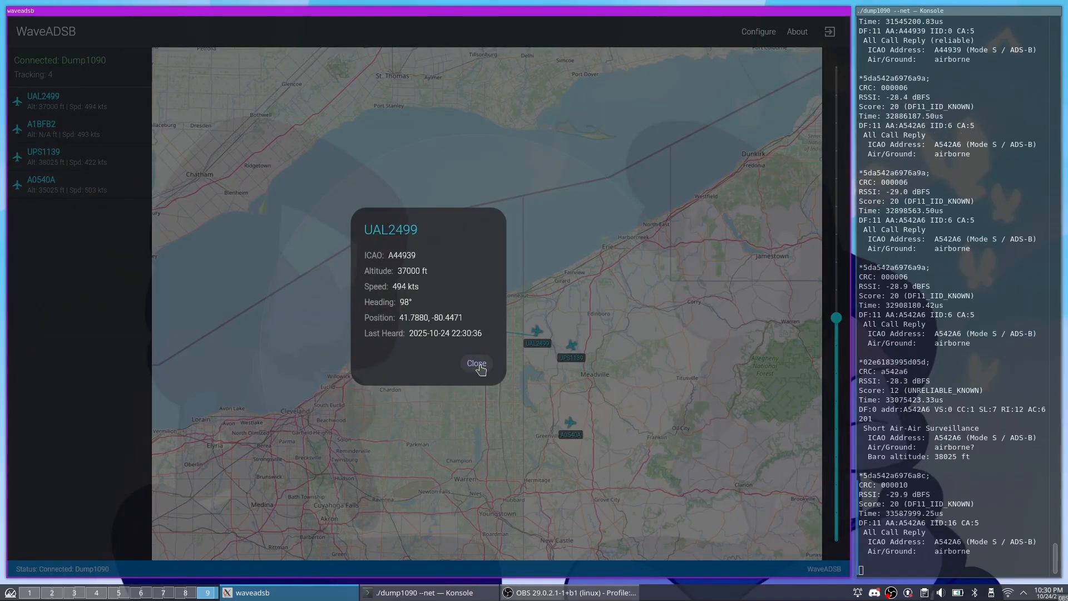
Close the UAL2499 flight details popup in WaveADSB.
click(476, 363)
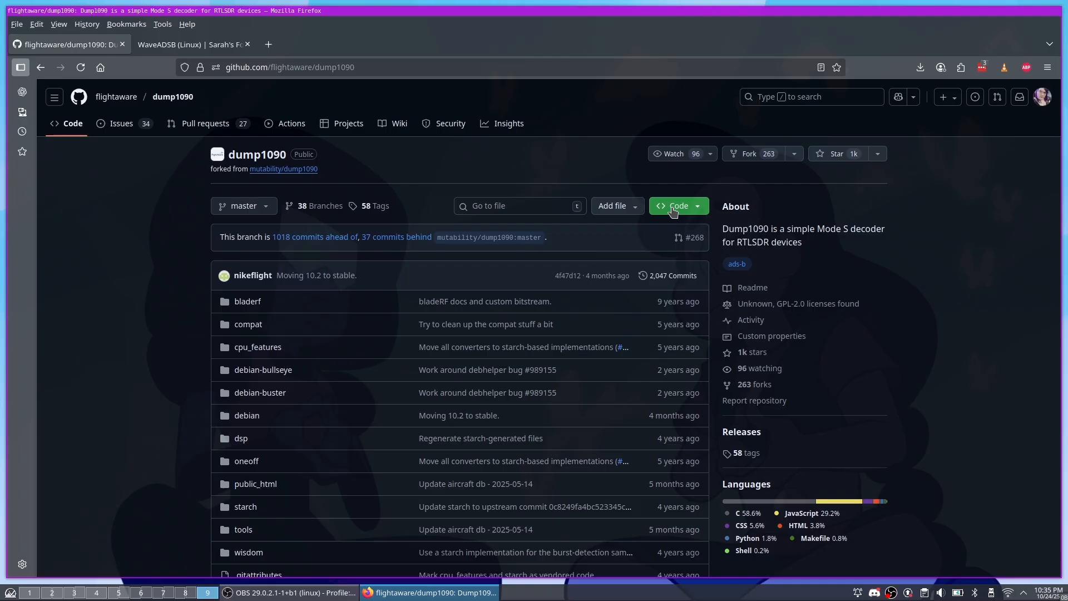
Clone the flightaware dump1090 repository into the Compiled folder using its HTTPS URL.
click(675, 206)
text(c)
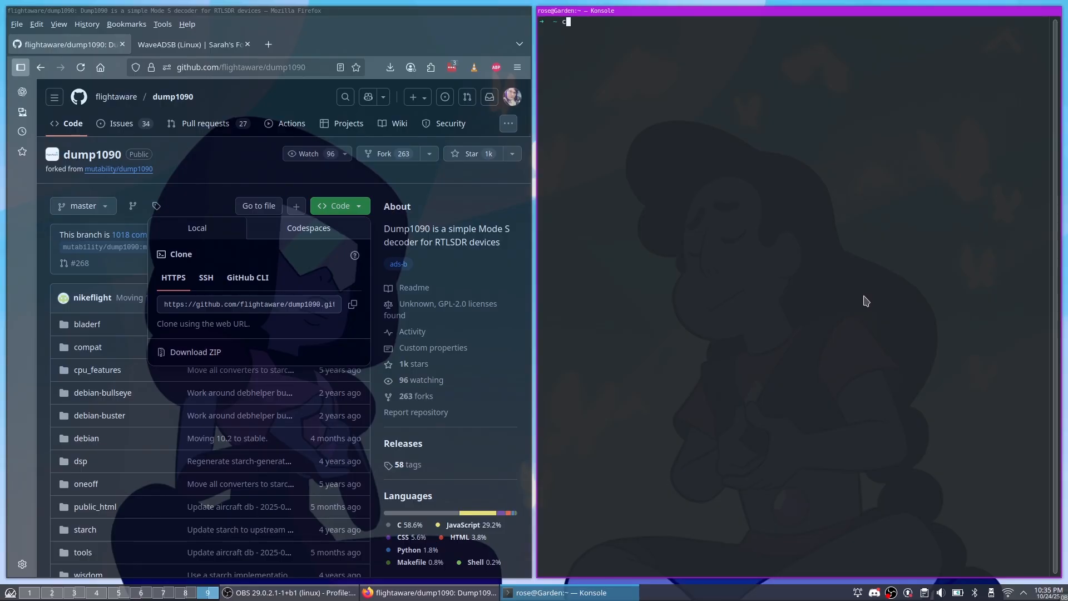
text(git)
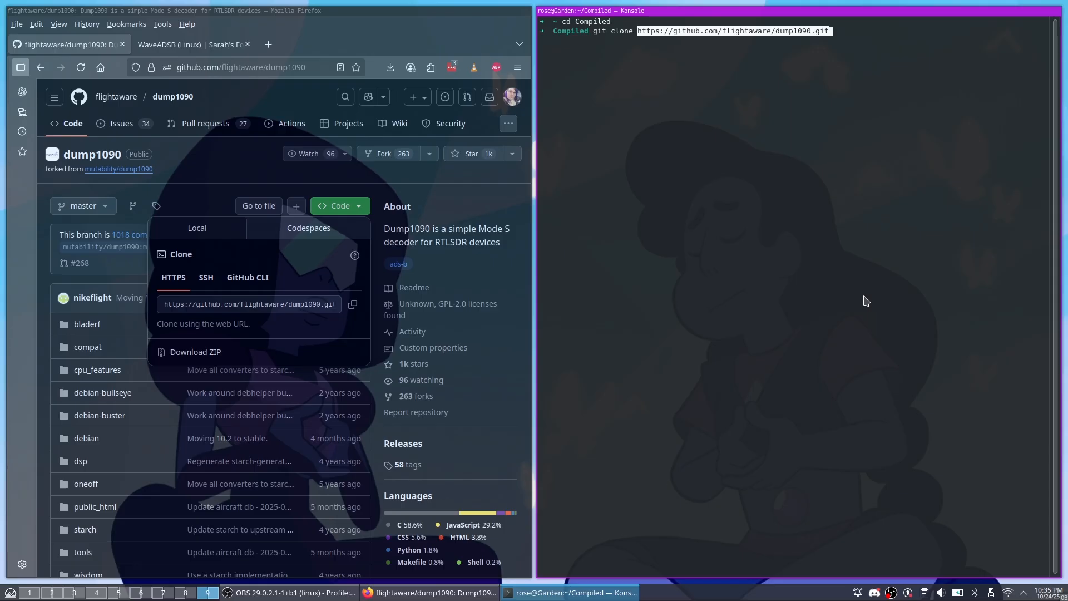
key(Return)
text(c)
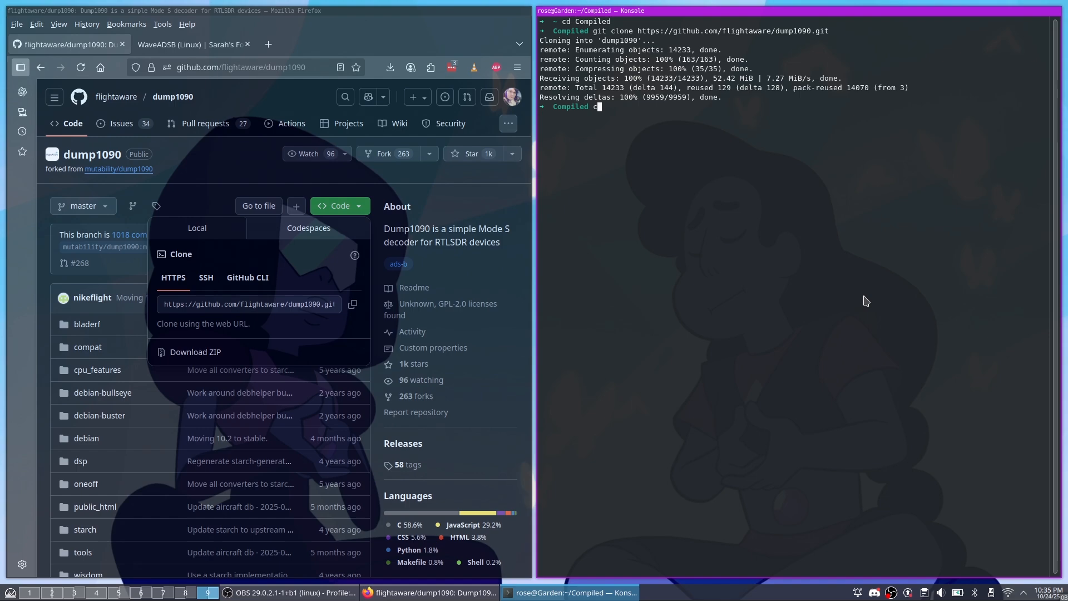
Build dump1090 with make inside its folder and run ./dump1090 --net.
text(dump1090)
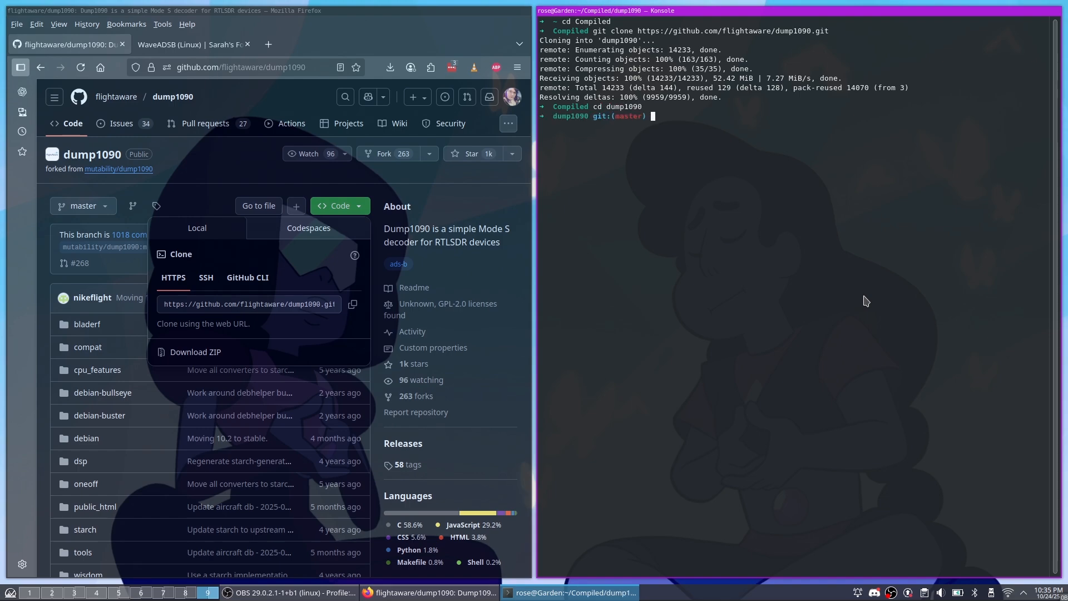
text(ls)
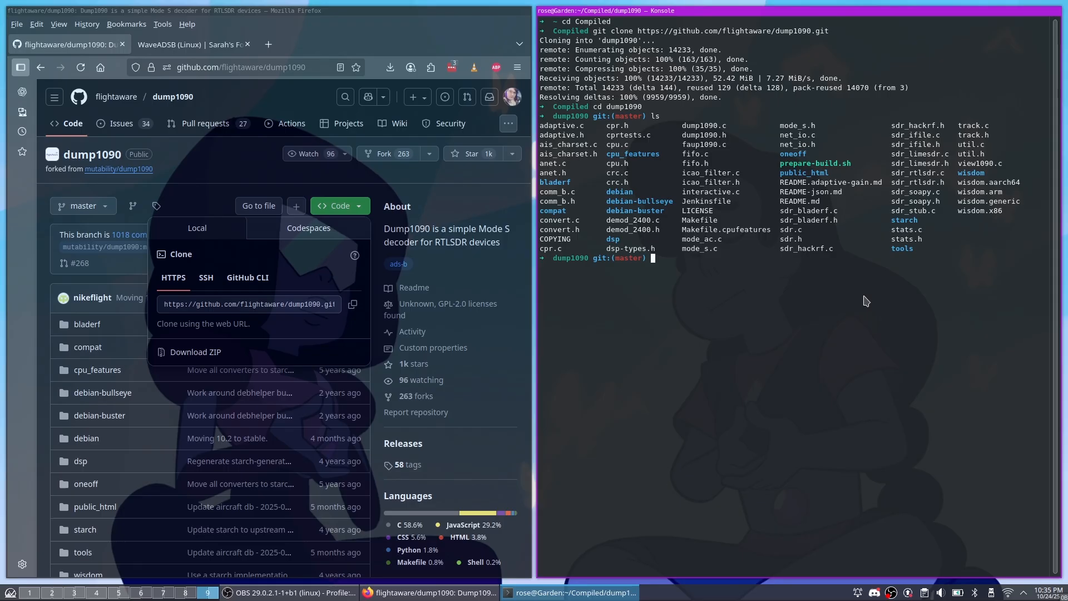
text(make)
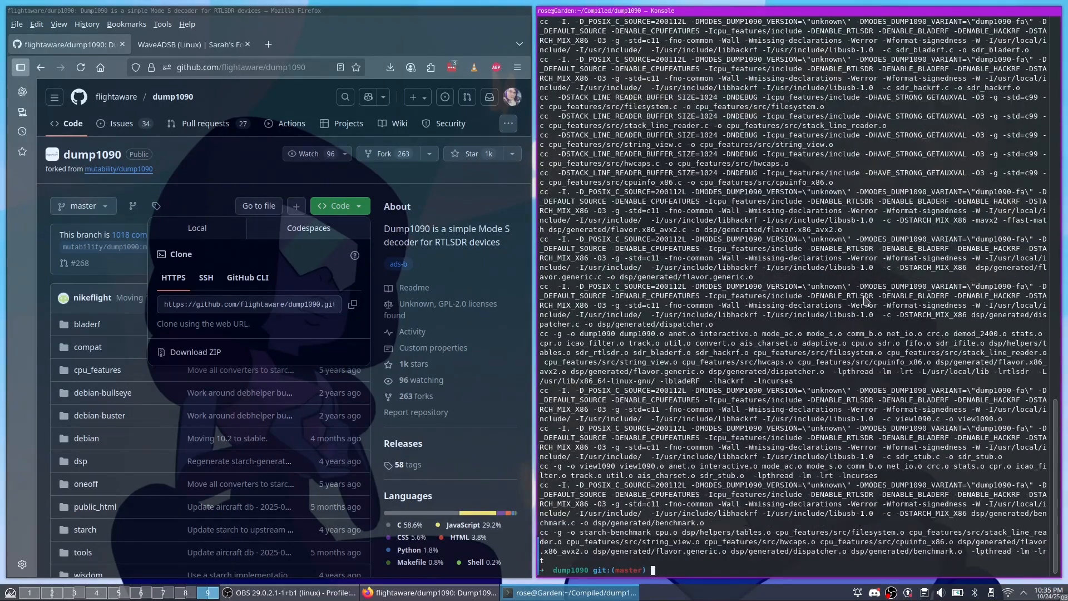
text(./dum)
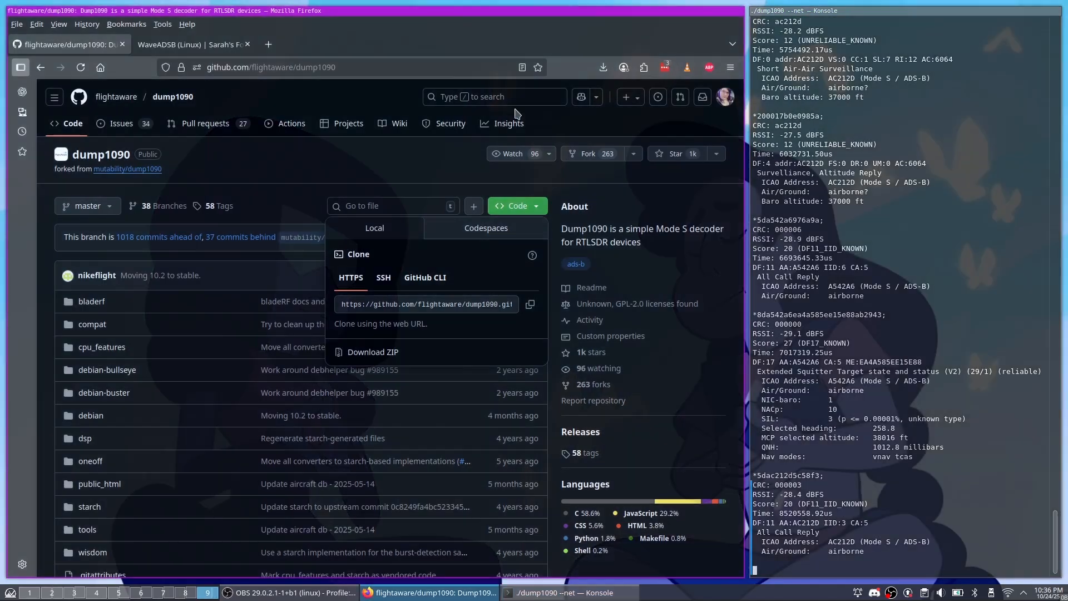
Add WaveADSB (Linux) to the cart from its product page and view the cart.
click(192, 44)
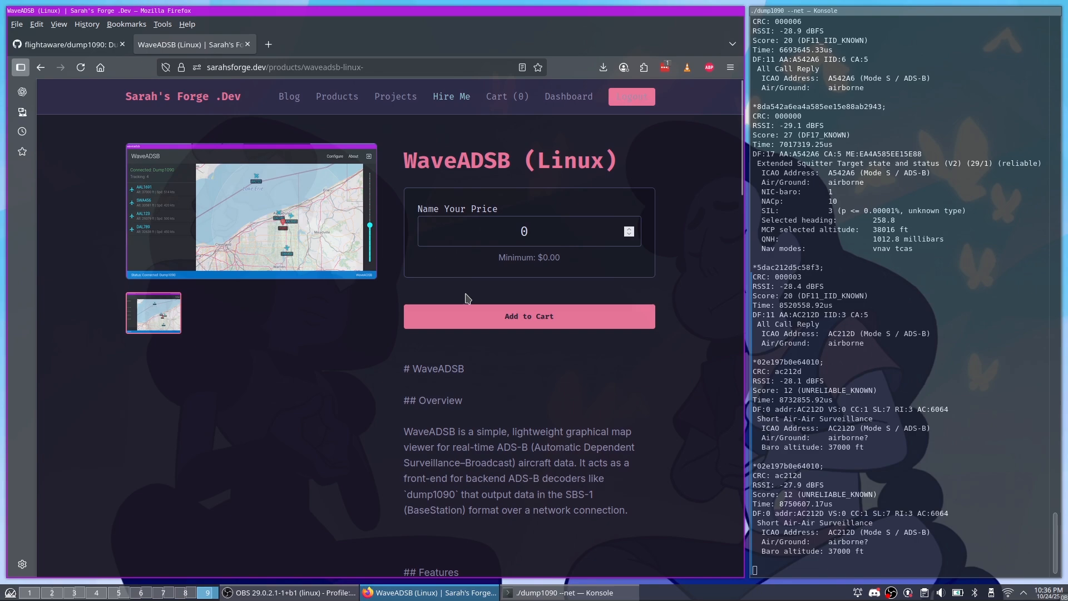
click(528, 316)
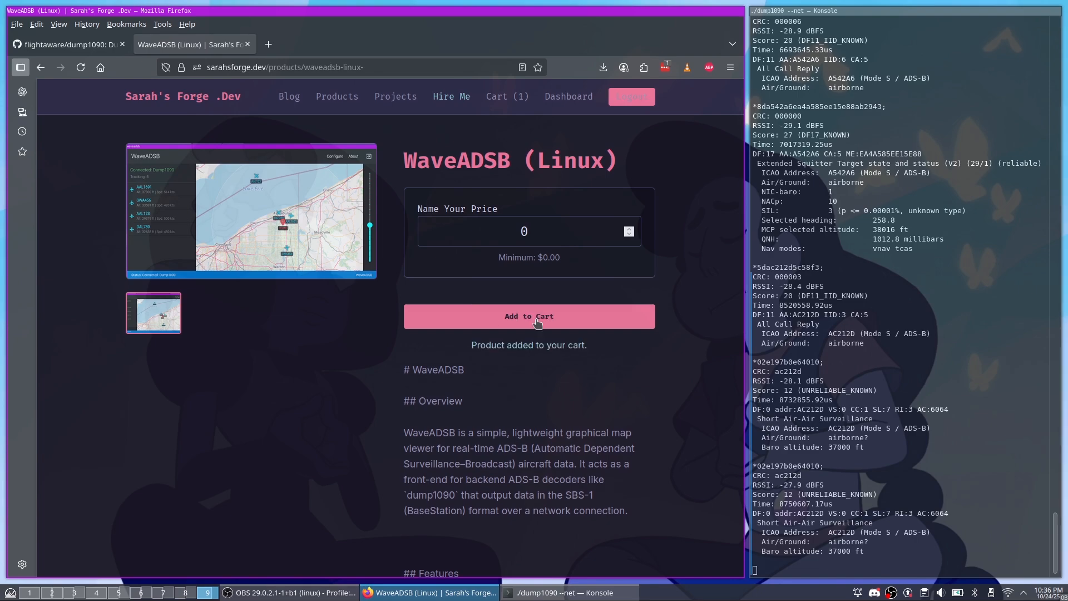
click(507, 96)
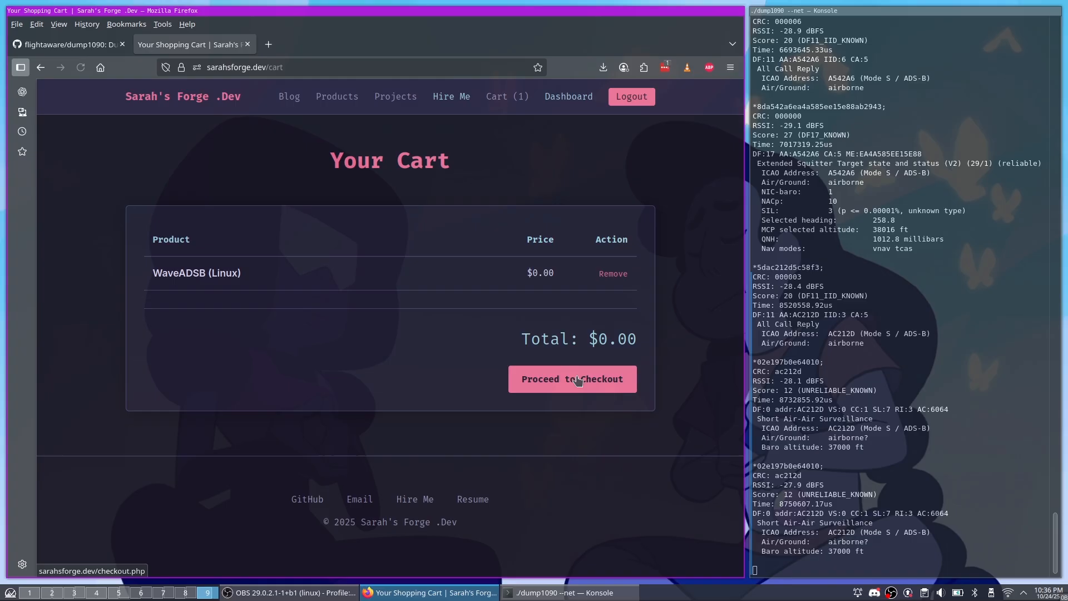
Complete the $0.00 checkout through Stripe and reach the downloads dashboard.
click(571, 379)
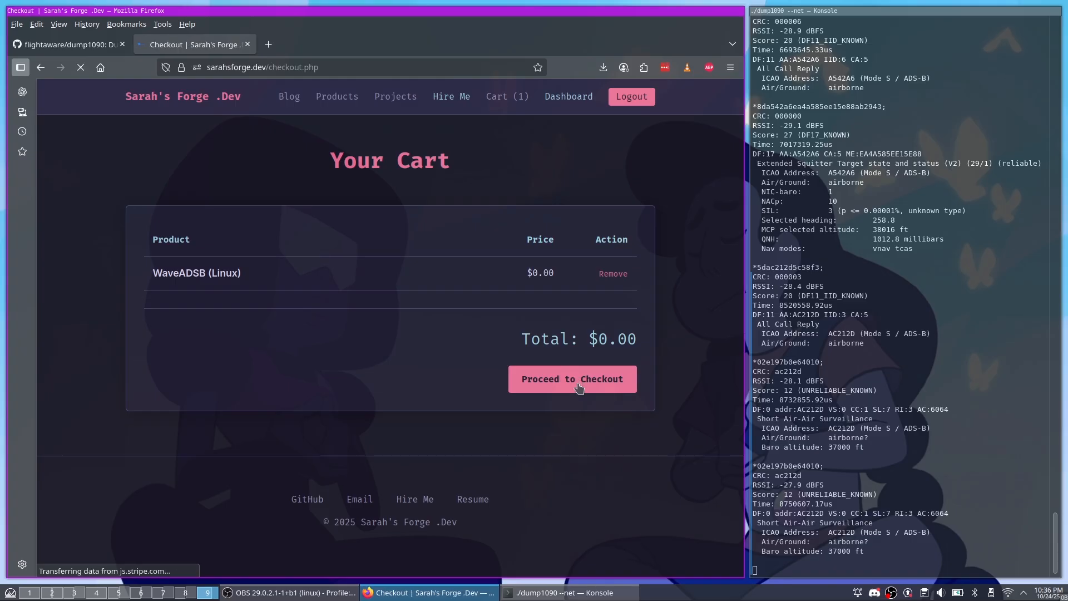
click(572, 379)
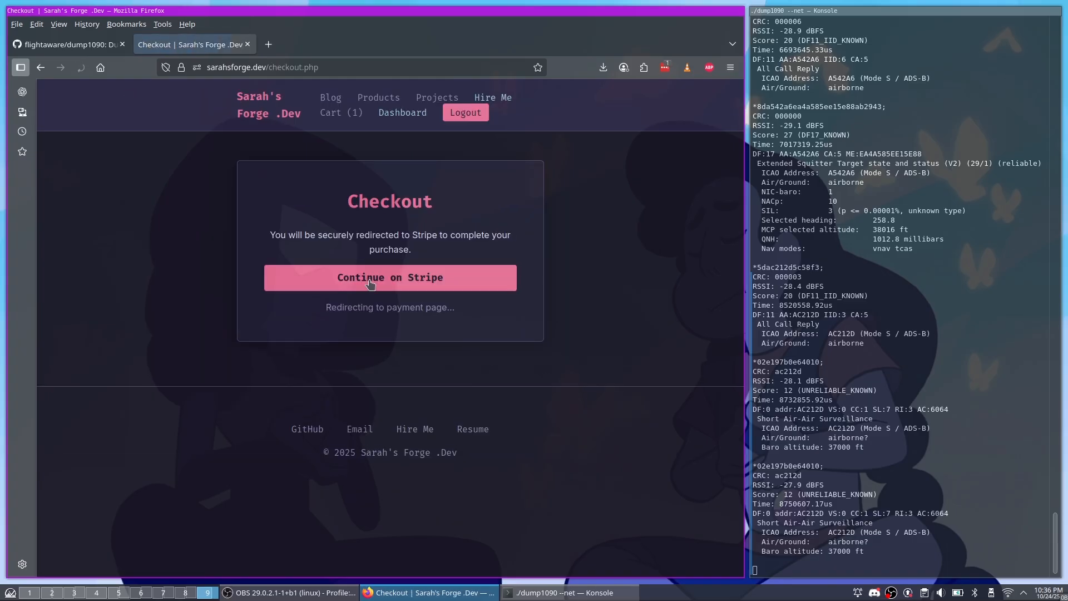
click(389, 277)
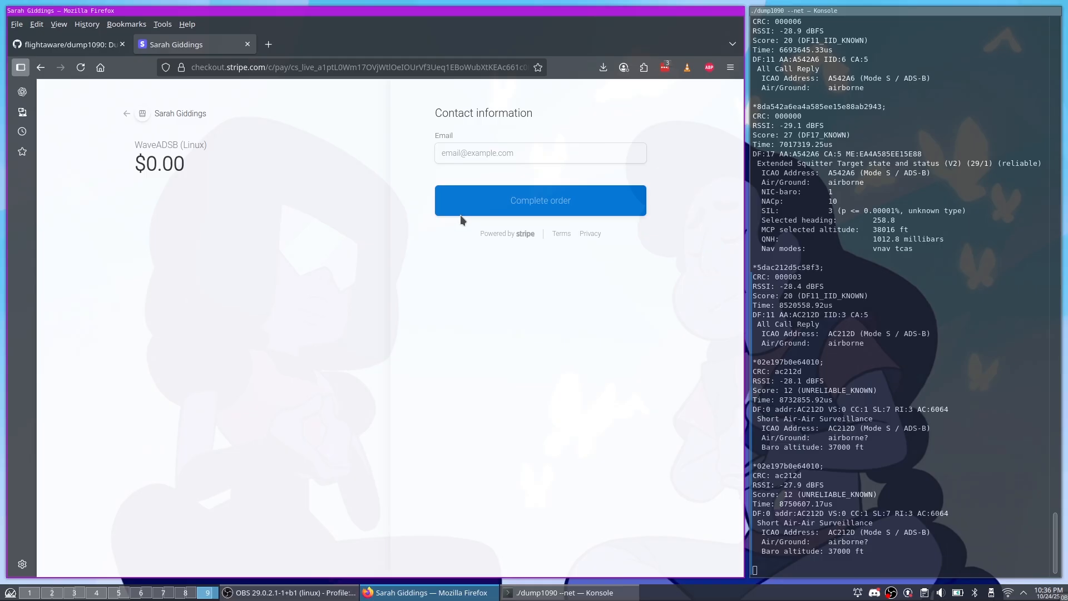
click(539, 200)
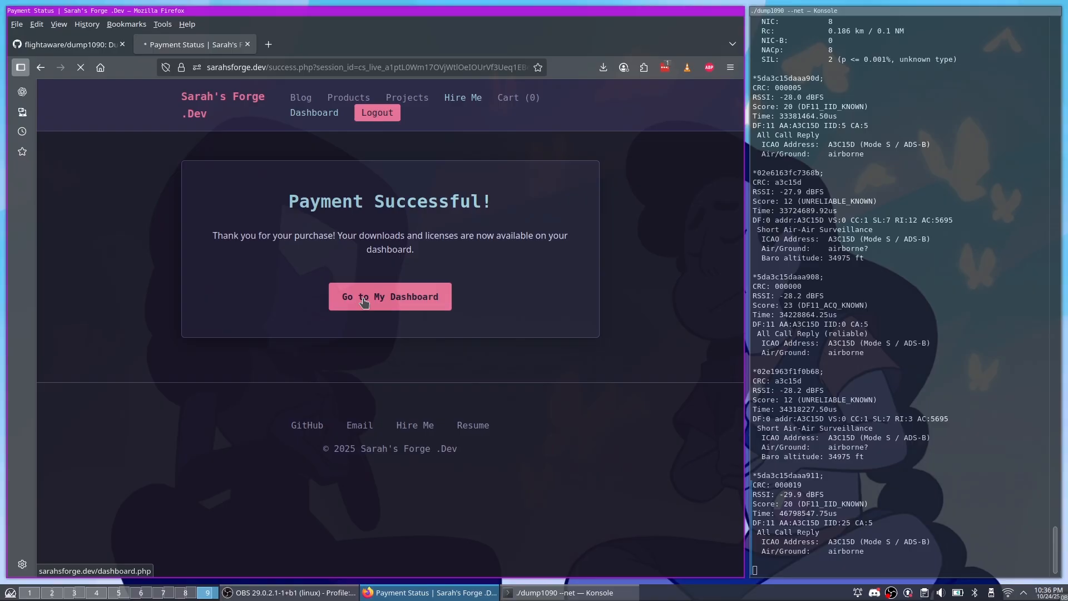
click(389, 297)
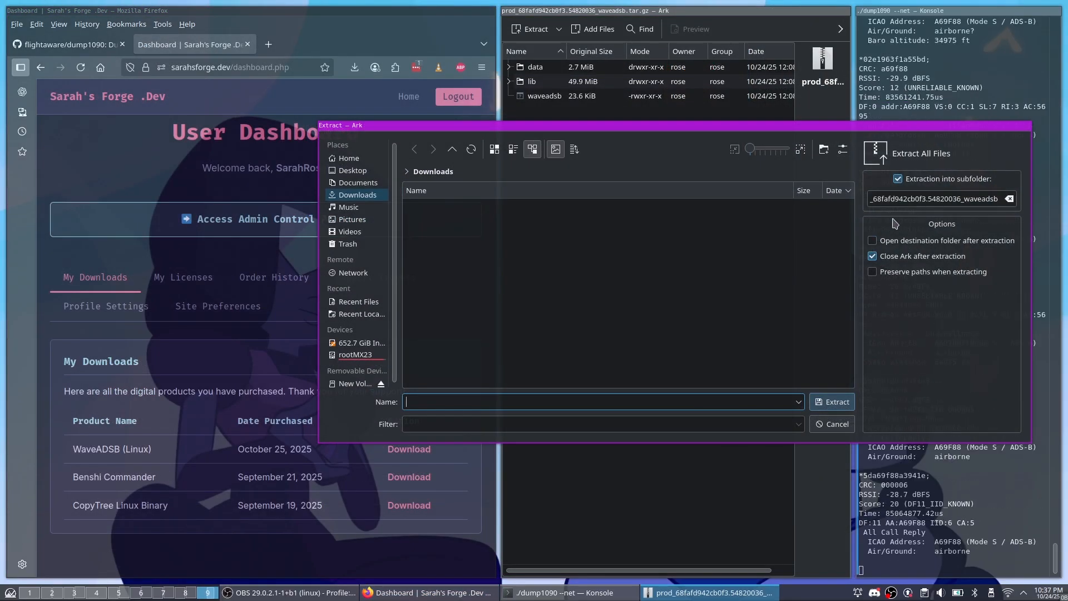
Set the Ark extraction subfolder name to 'wavebads' for the WaveADSB archive.
text(w)
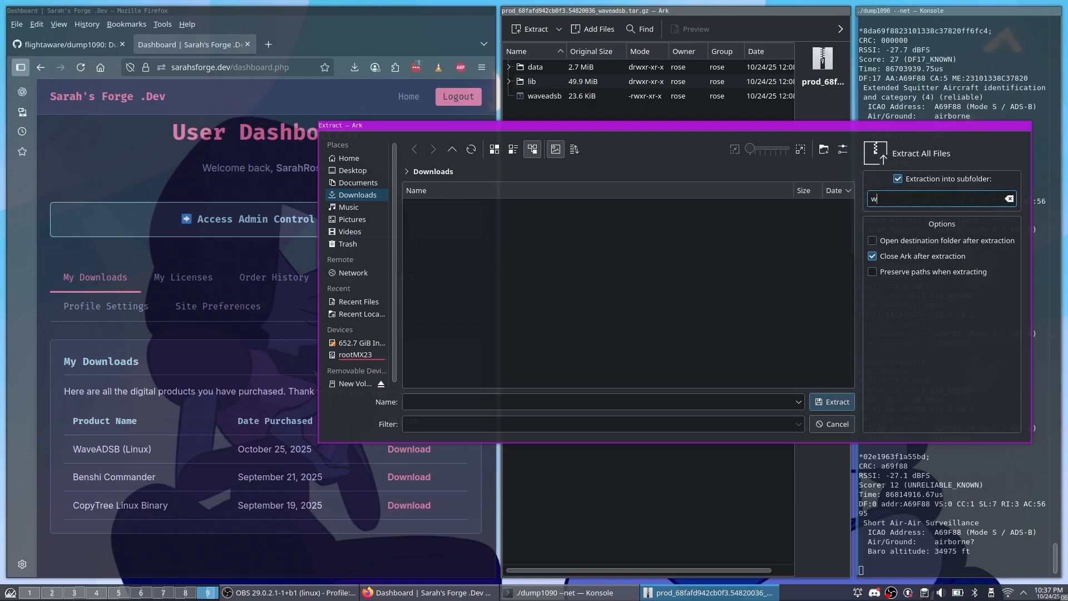
text(avebads)
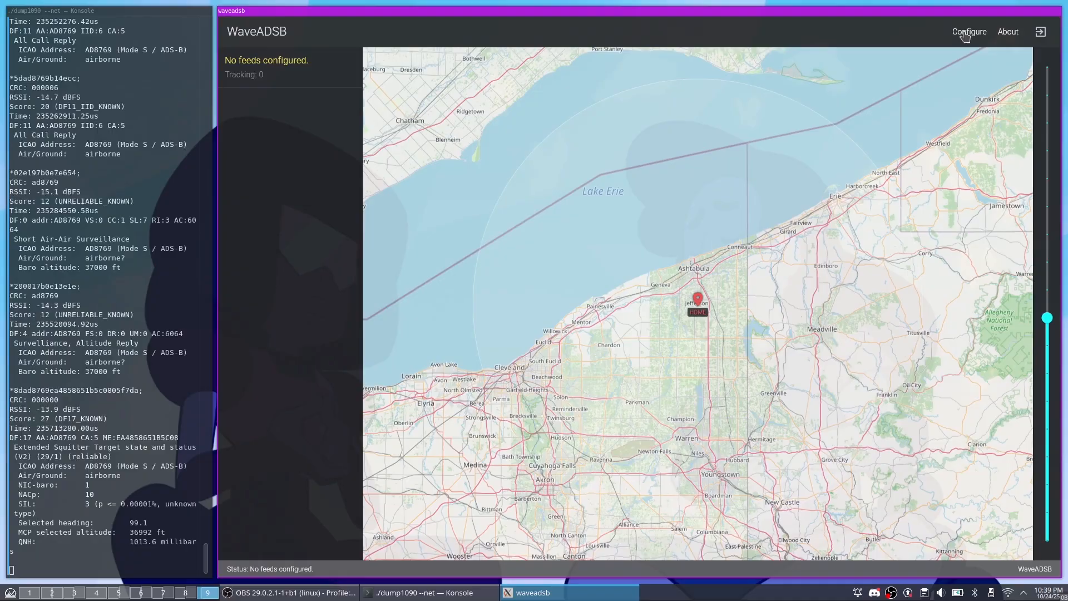
Add and save an SBS-1 feed named Dump1090 at 127.0.0.1:30003, then return to the map.
click(968, 32)
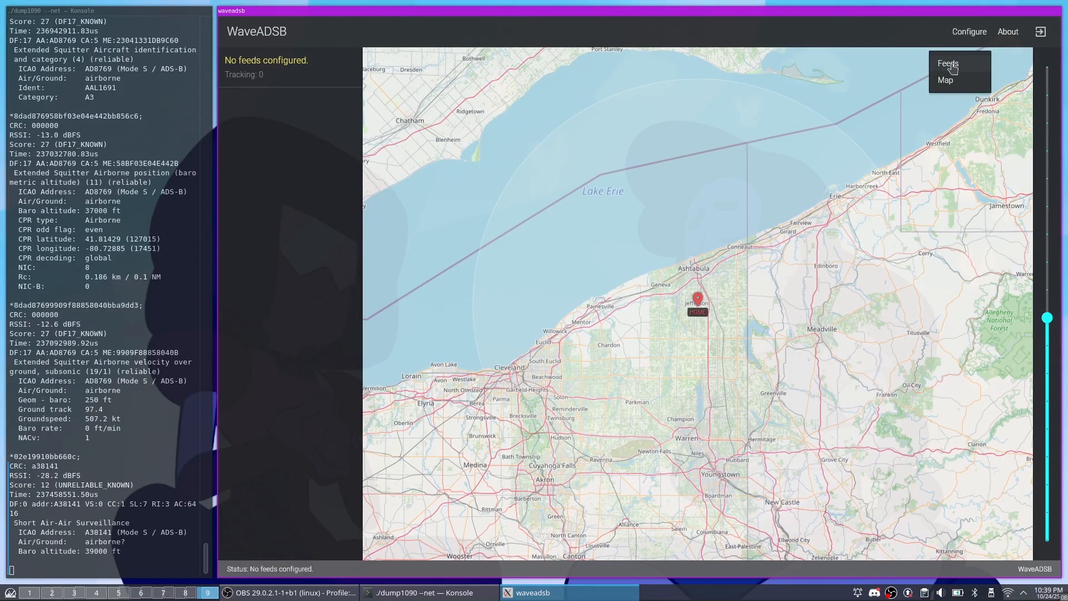
click(947, 63)
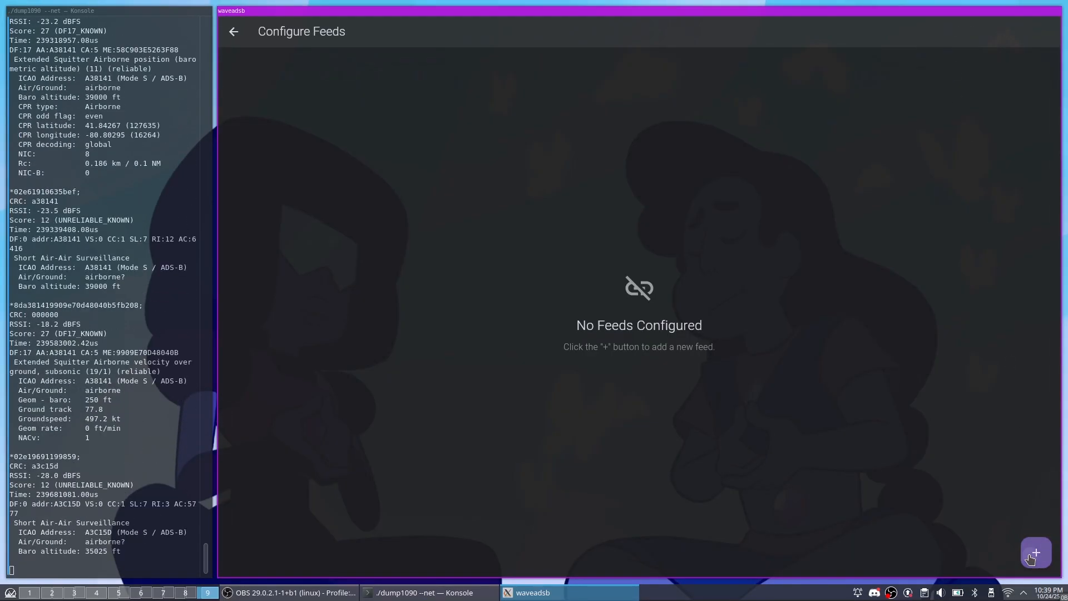
click(1035, 552)
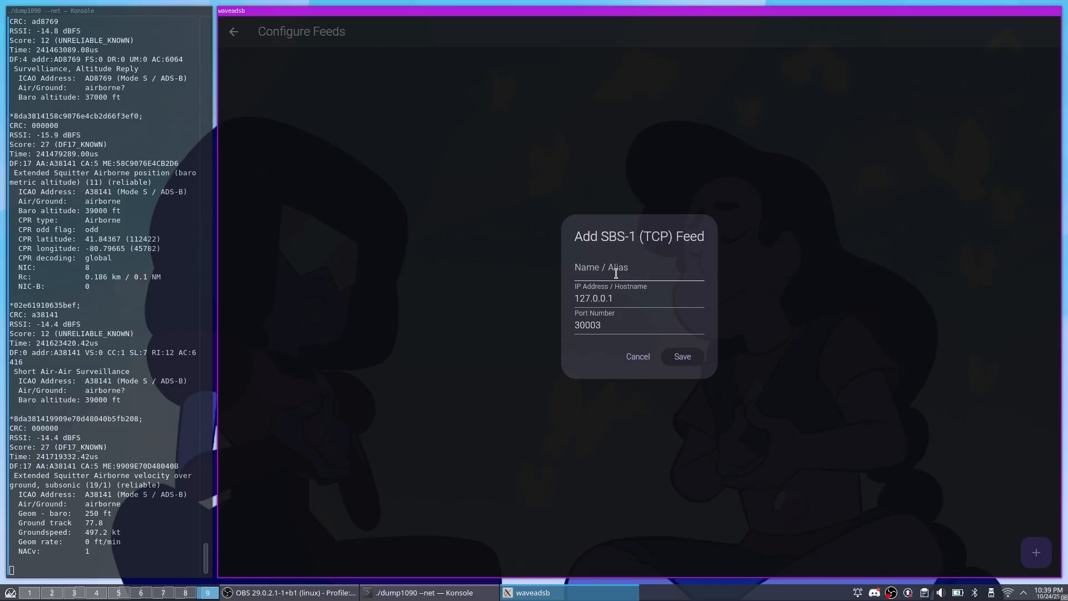
text(Dump1090)
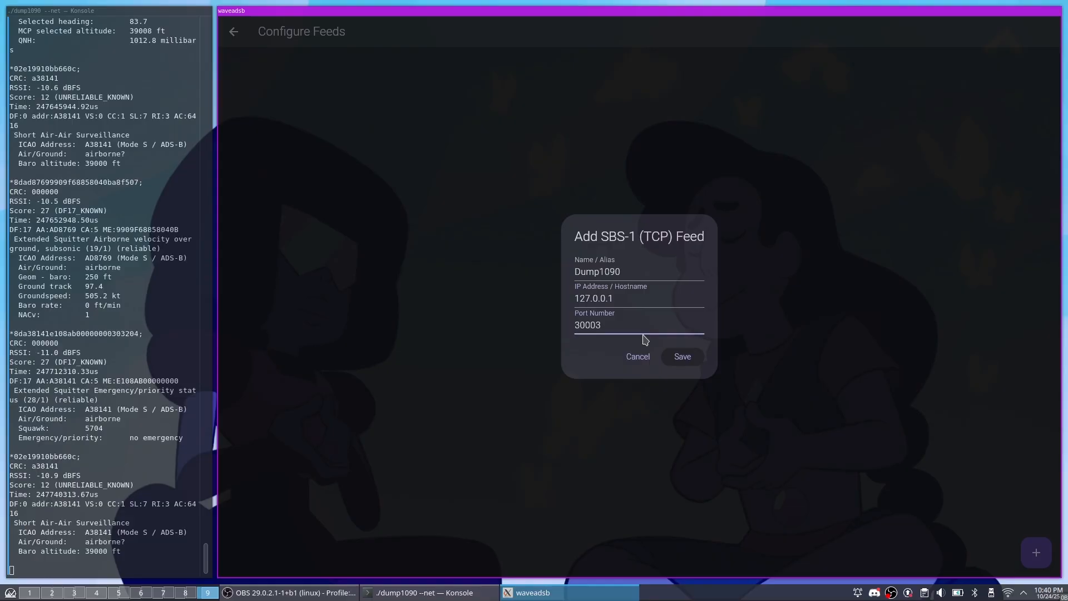
click(682, 356)
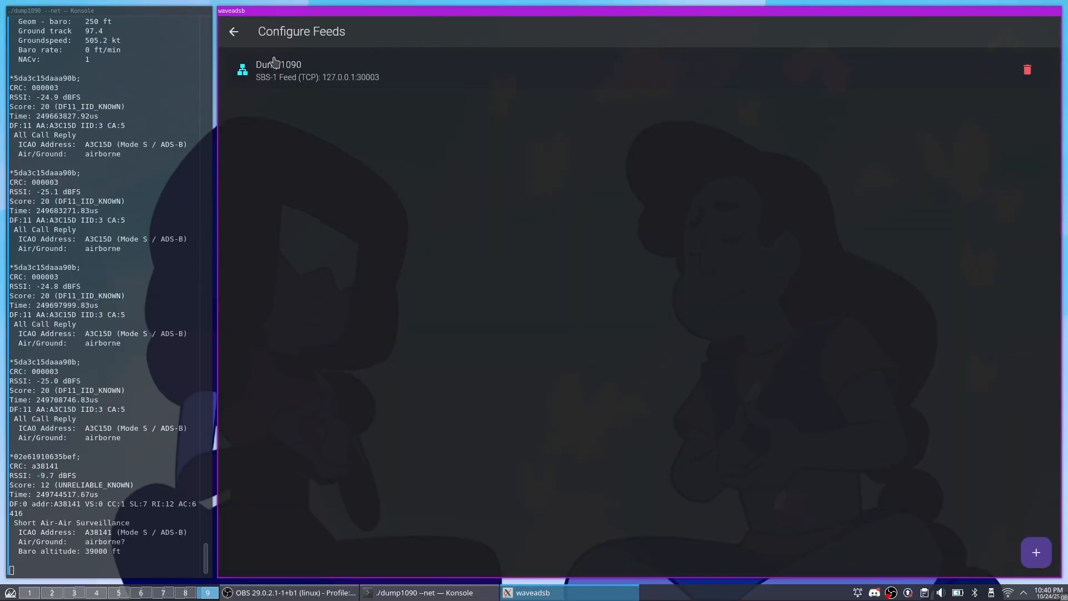
click(234, 31)
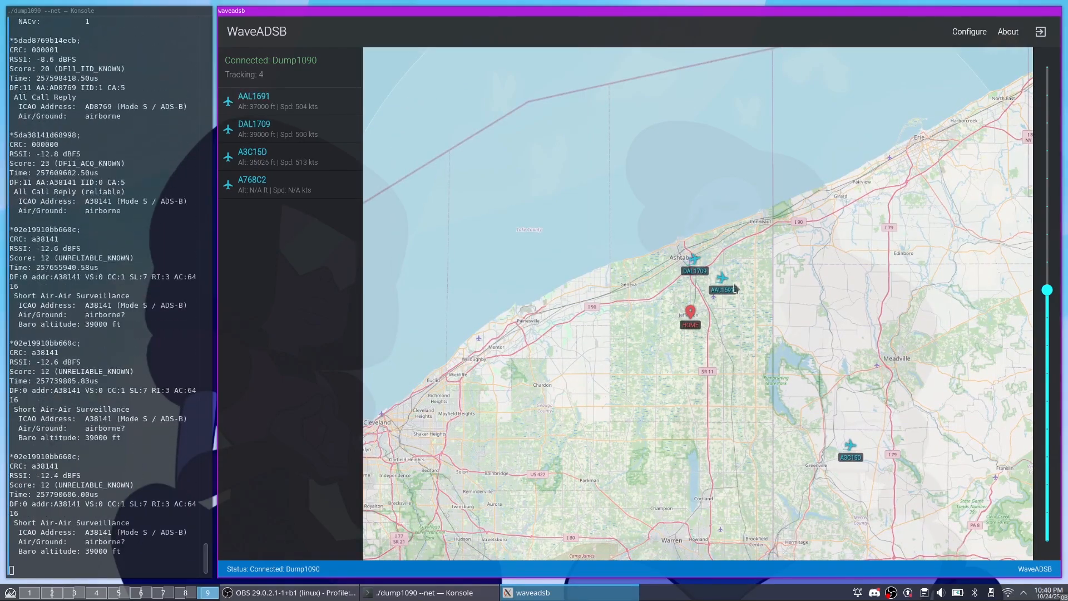
View and close AAL1691's flight details, then open the Configure menu.
click(724, 289)
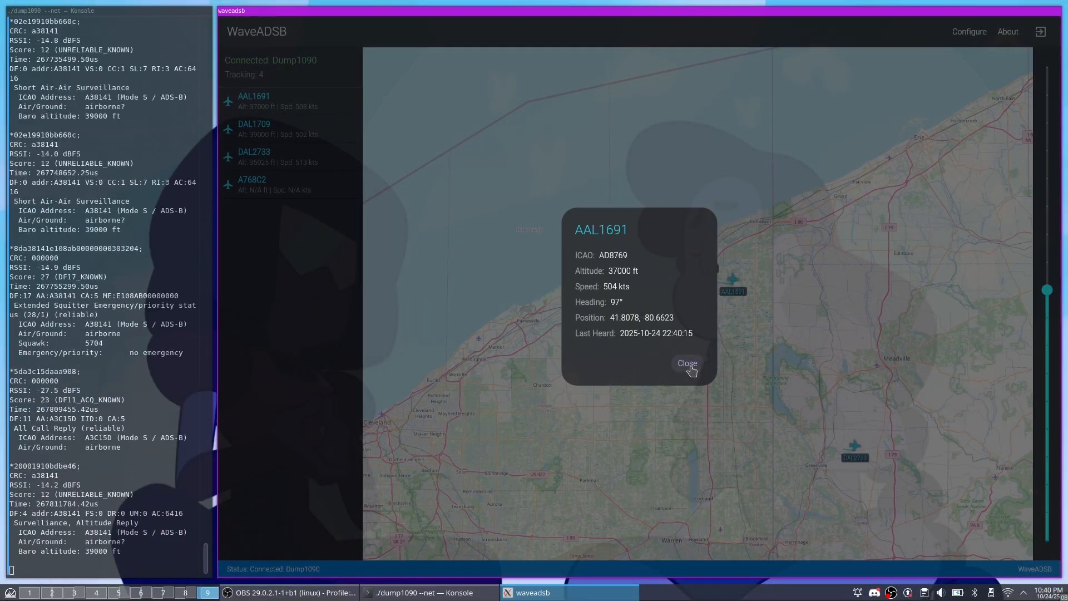
click(687, 363)
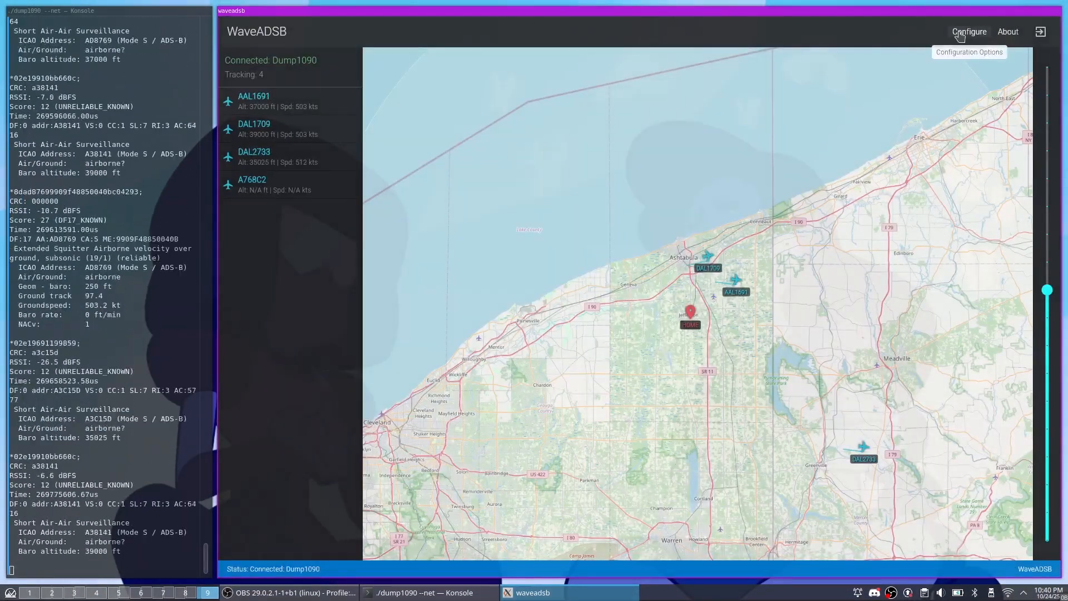
click(969, 31)
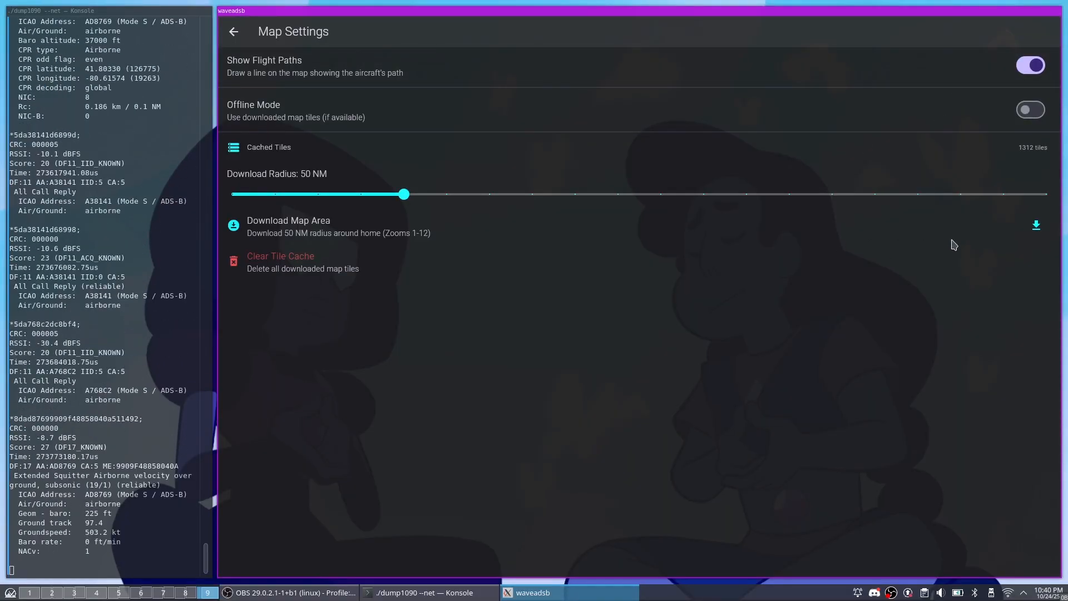
Download the home map area, enable Offline Mode, and zoom out on the live map.
click(1036, 225)
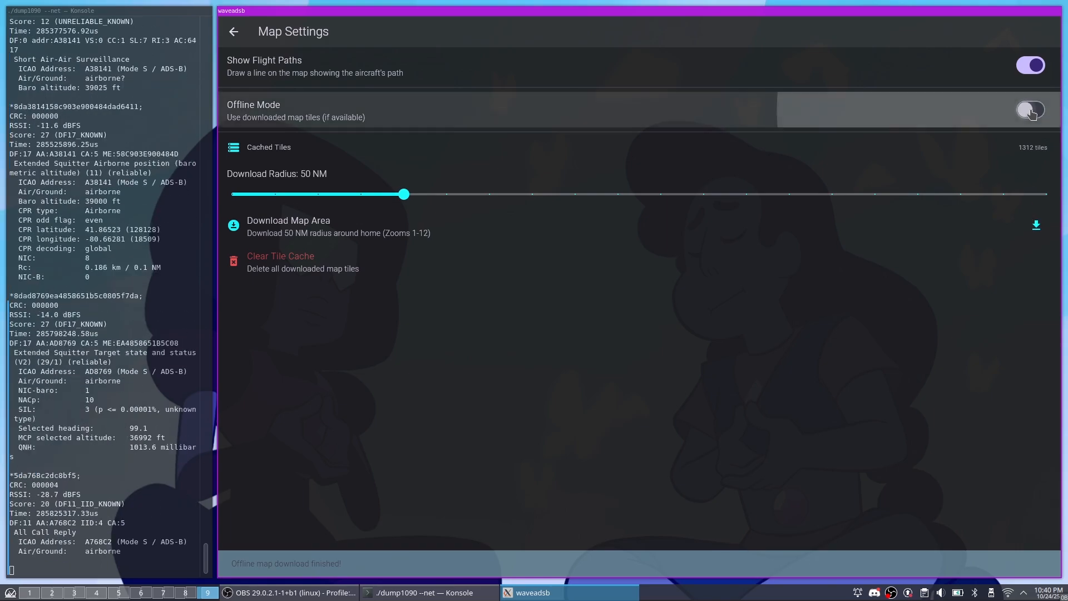
click(1031, 110)
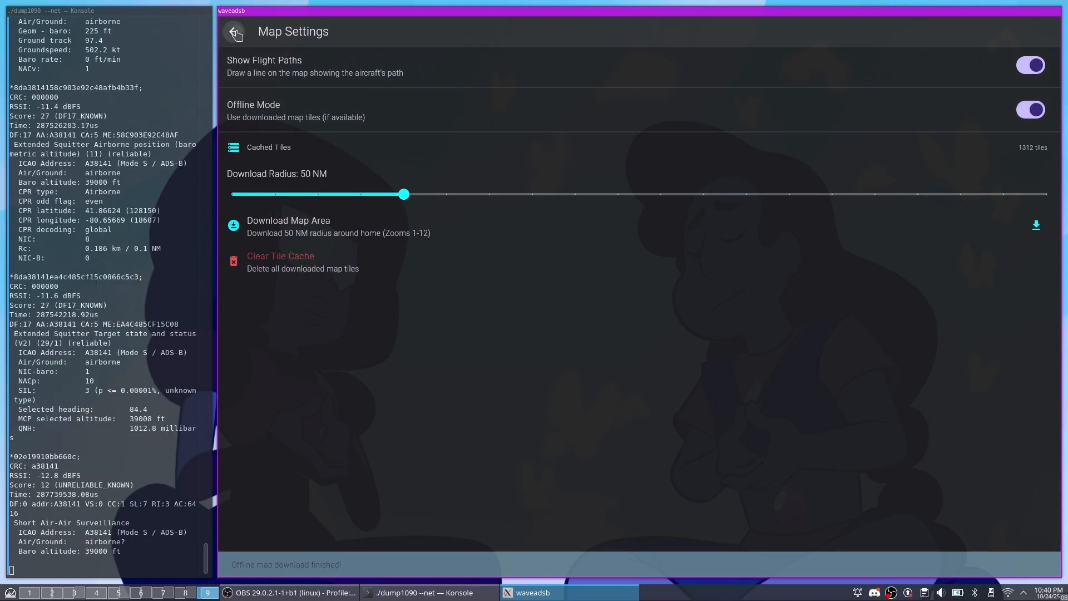
click(234, 32)
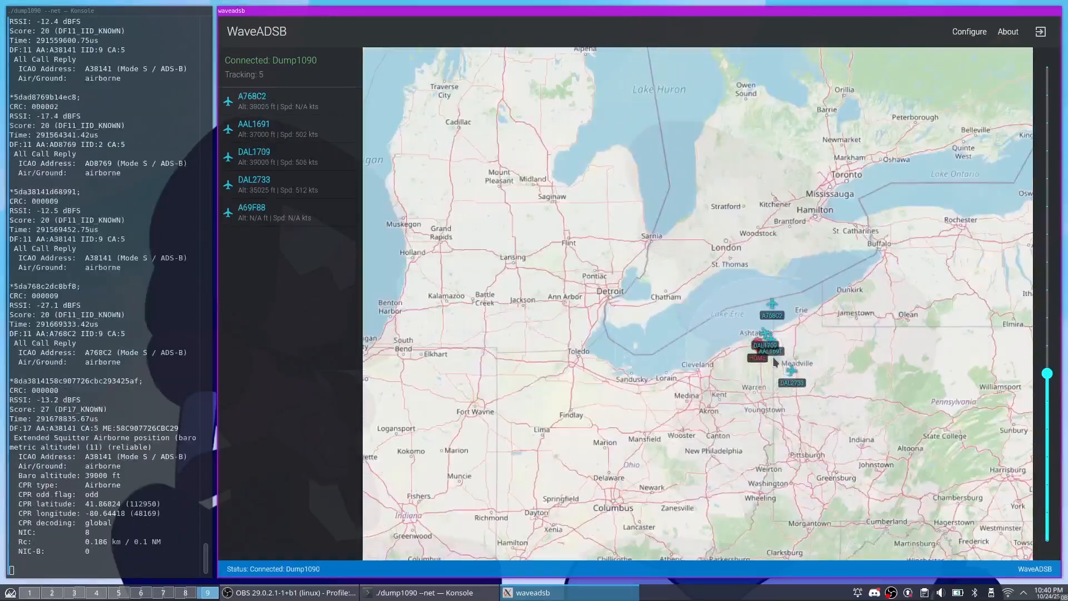
scroll(down, 3)
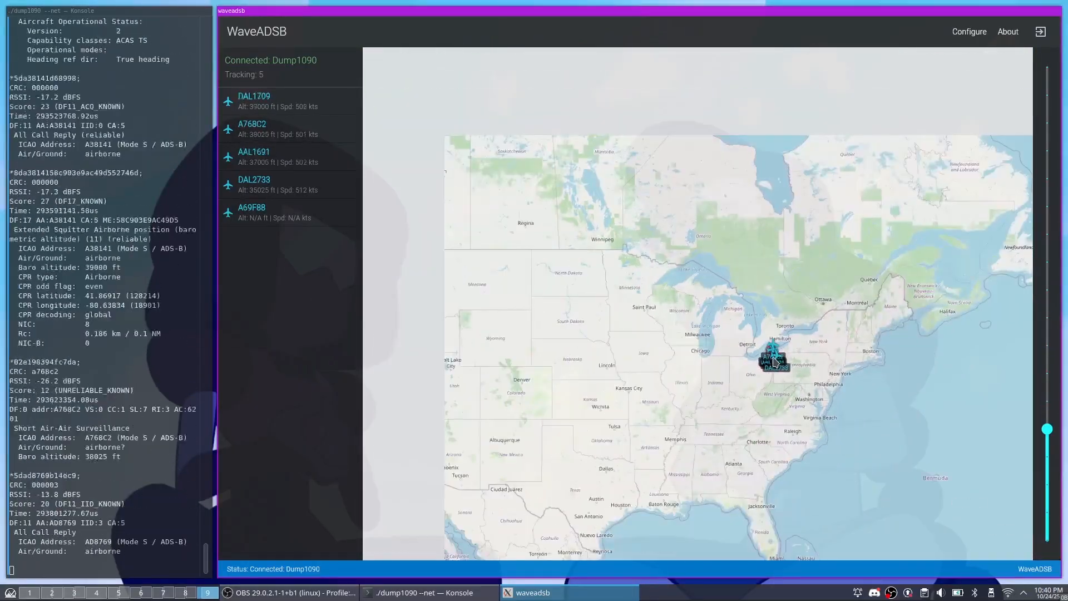